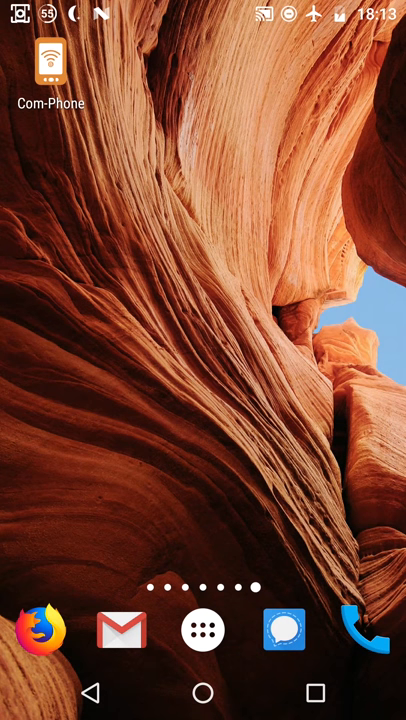
Launch Com-Phone Storymaker and create a new blank story frame.
left_click(46, 63)
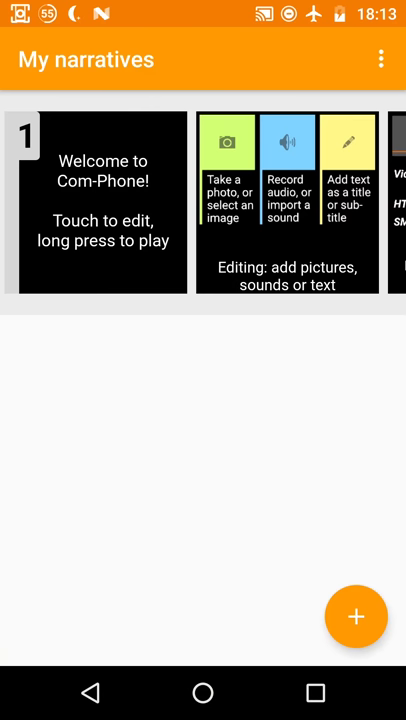
left_click(103, 201)
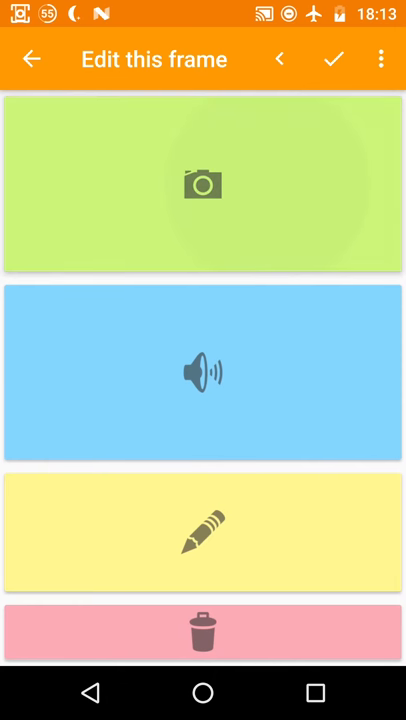
Add the chalkboard lightbulb thought-bubble picture to the new frame.
left_click(203, 185)
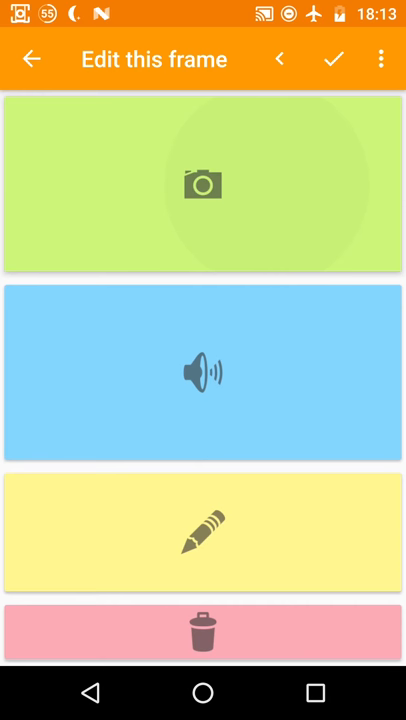
left_click(203, 185)
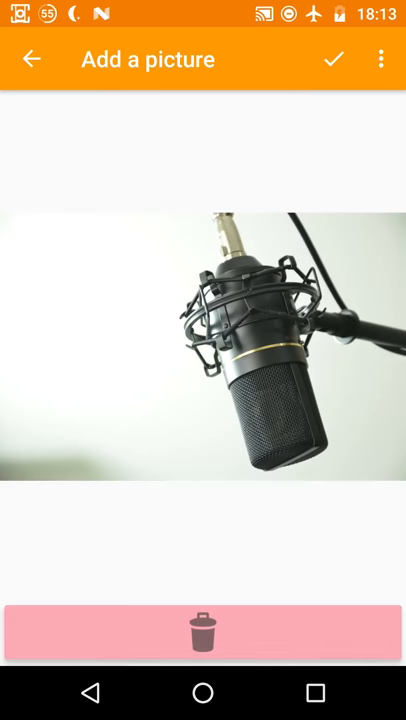
left_click(203, 350)
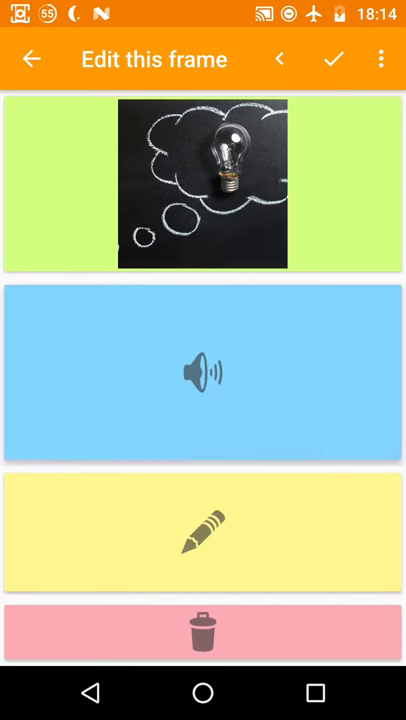
Record a sound, discard it, re-record, and save the lightbulb frame.
left_click(203, 372)
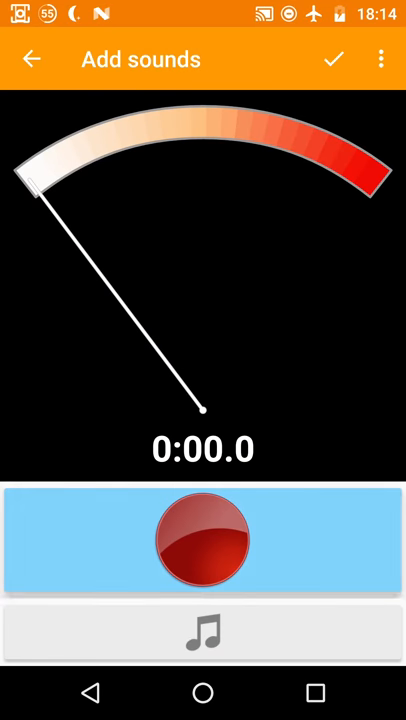
left_click(203, 538)
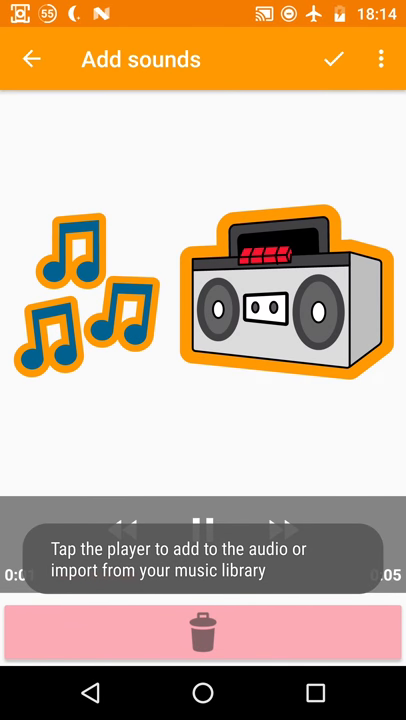
left_click(203, 530)
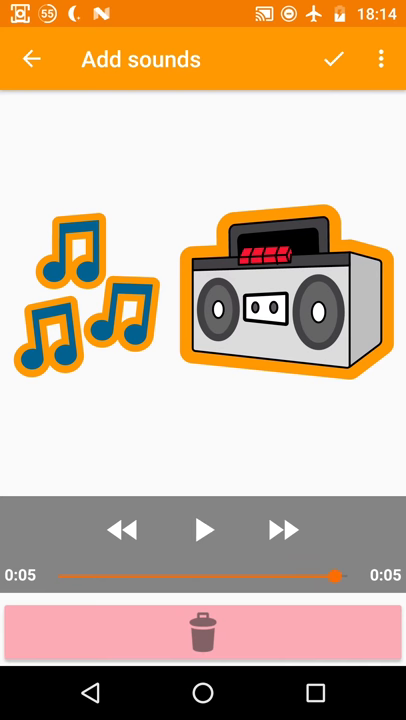
left_click(203, 635)
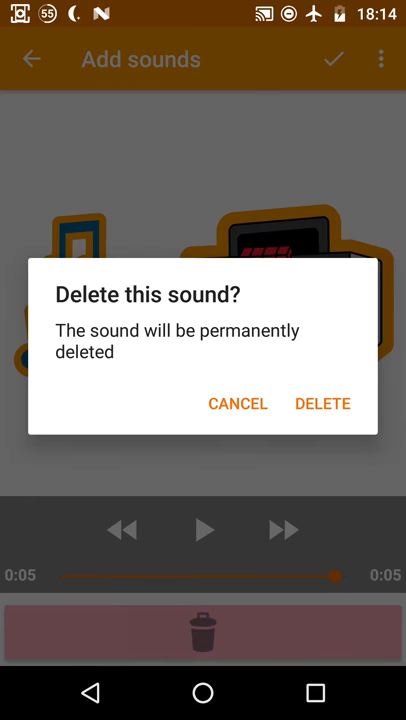
left_click(238, 403)
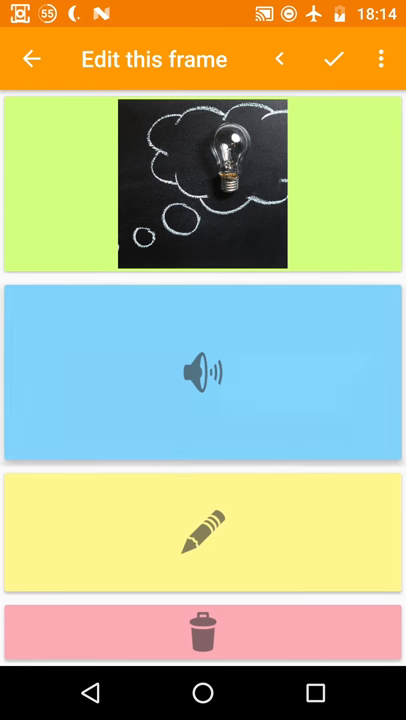
left_click(203, 369)
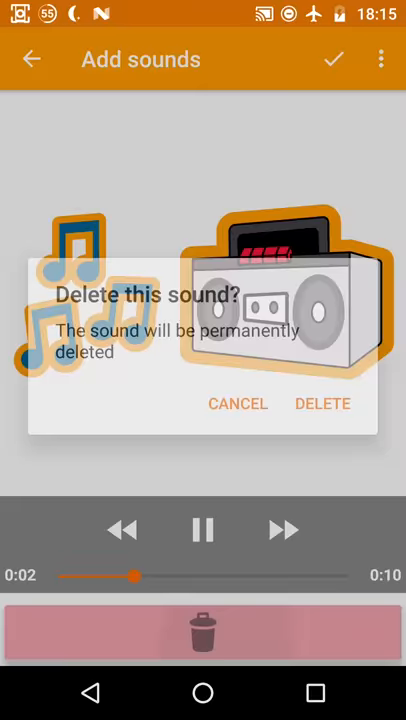
left_click(322, 403)
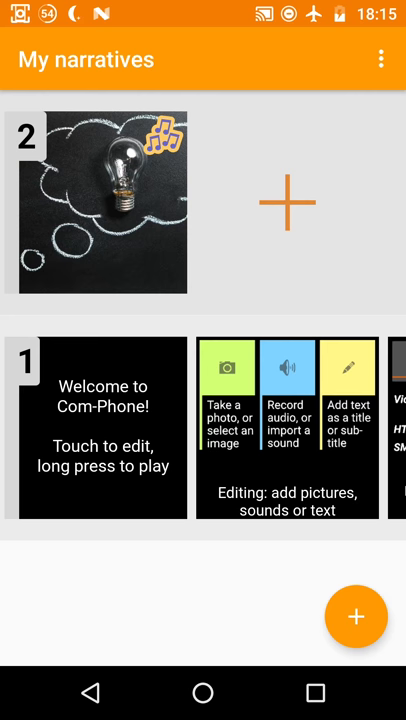
Add another frame after narrative 2's lightbulb frame and save it.
left_click(96, 203)
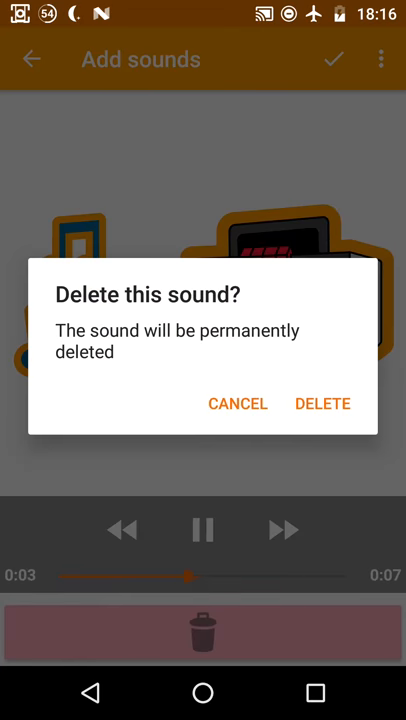
left_click(322, 403)
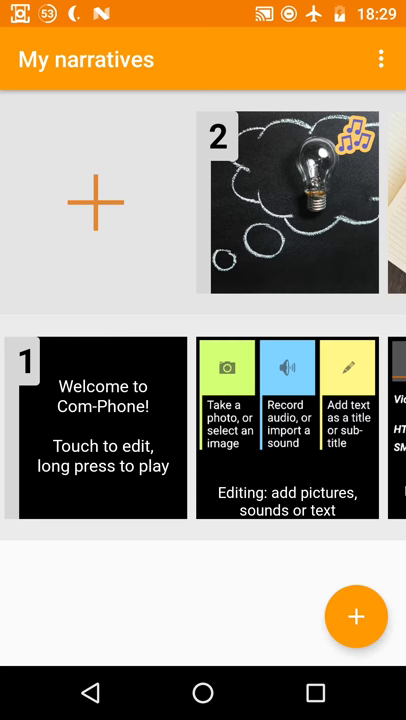
Delete the photo-album frame from the story.
scroll("left", 3)
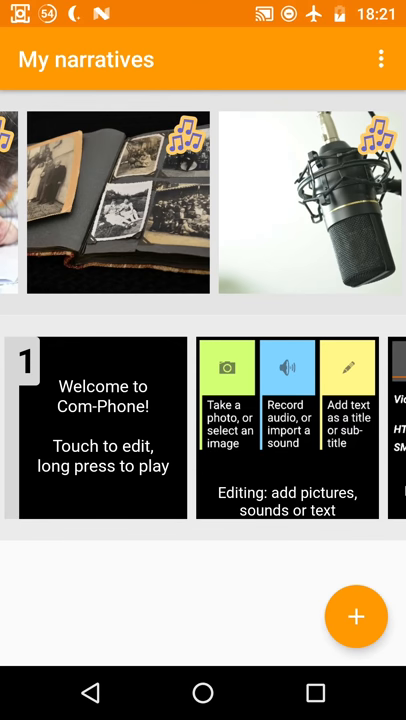
left_click(118, 200)
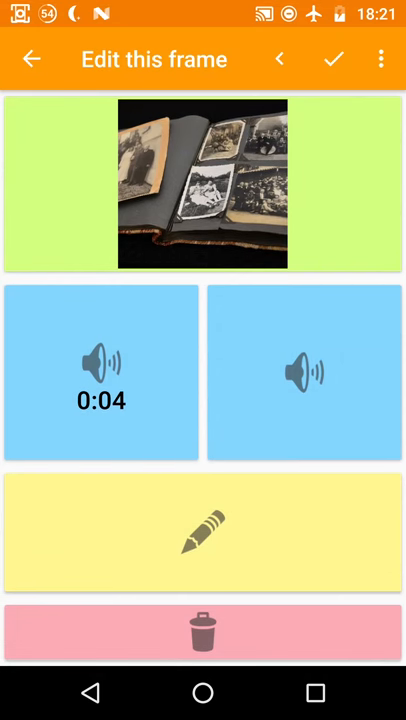
left_click(202, 632)
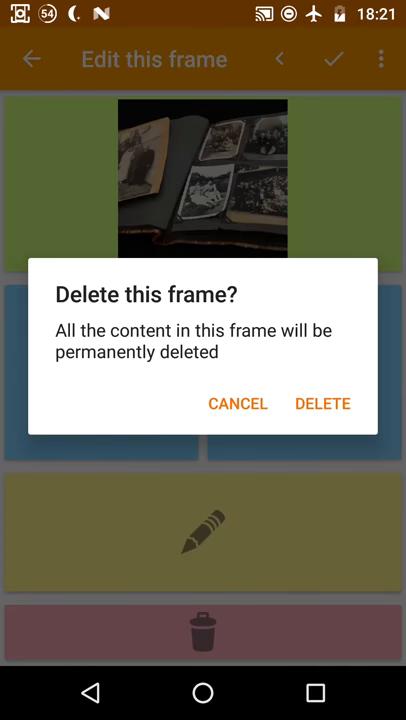
left_click(322, 403)
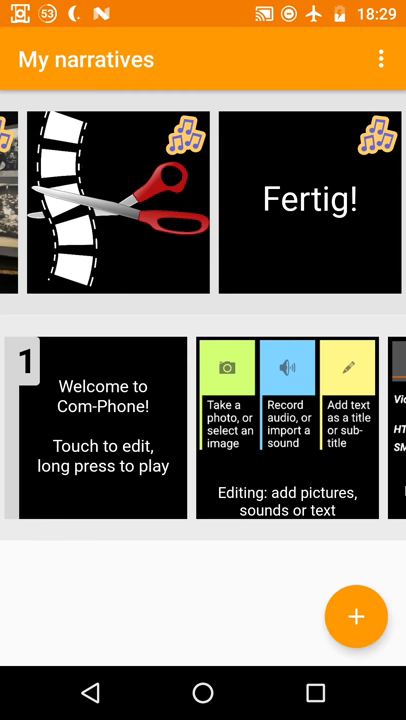
Browse the narrative and open the frame with the 6-second recording.
scroll("left", 3)
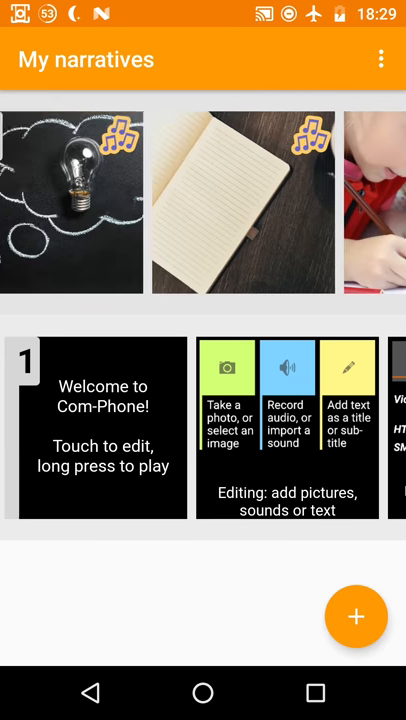
scroll("left", 3)
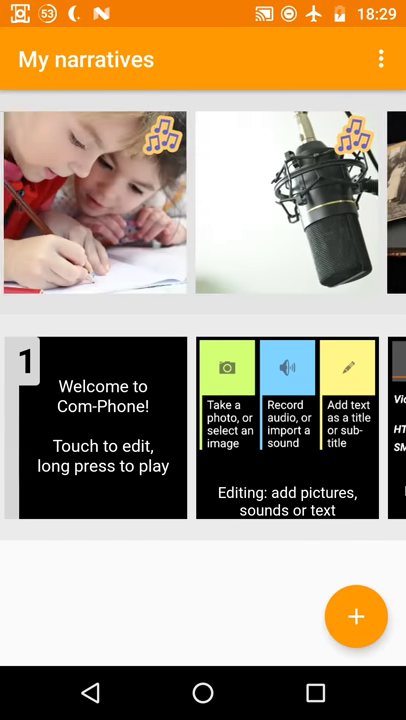
scroll("left", 3)
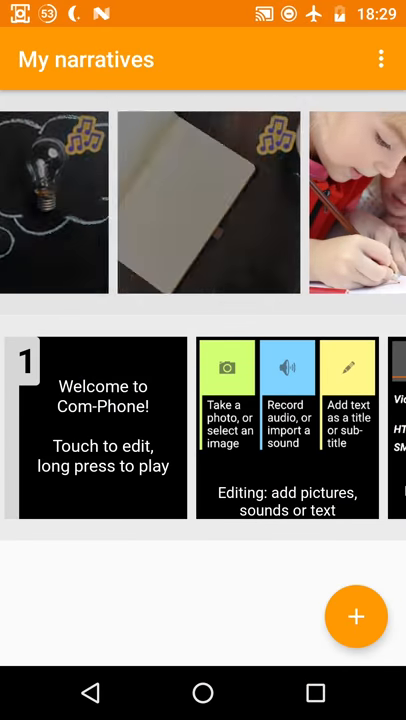
left_click(103, 427)
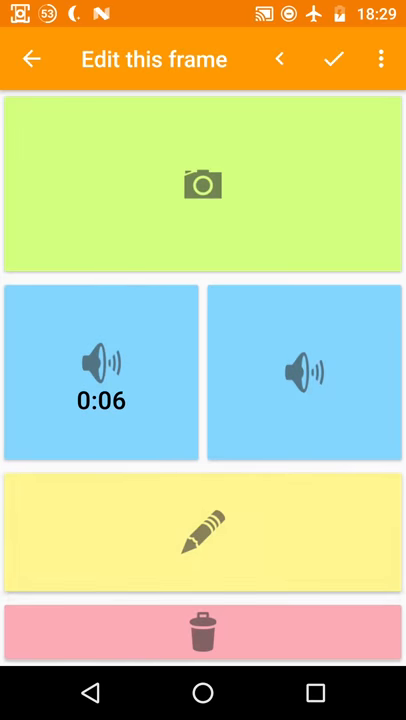
Add title text 'Wie man eine digitale Story erstellt' and save the frame.
left_click(203, 528)
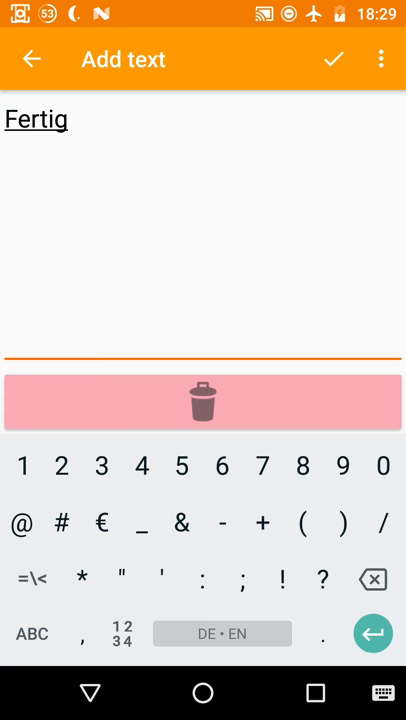
left_click(333, 58)
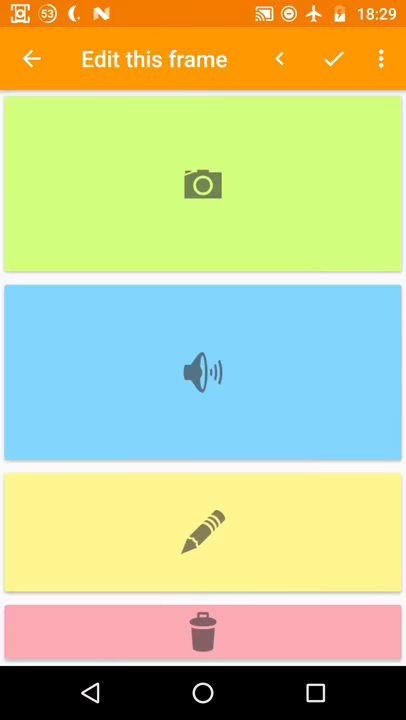
left_click(203, 530)
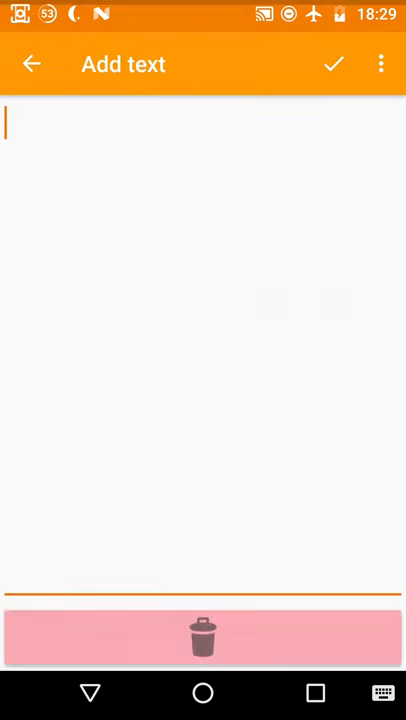
type("Wie man eine digitale")
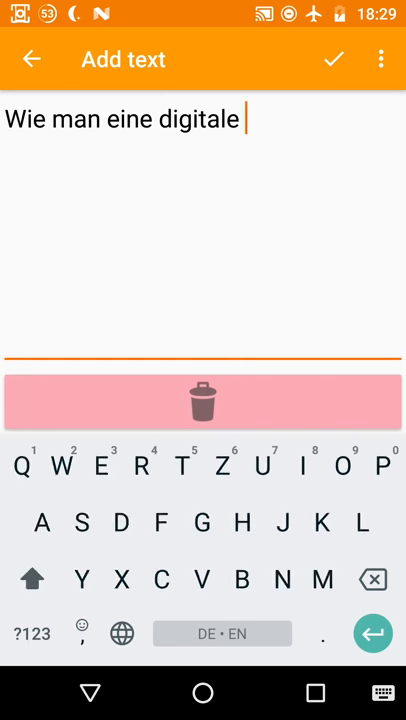
left_click(333, 58)
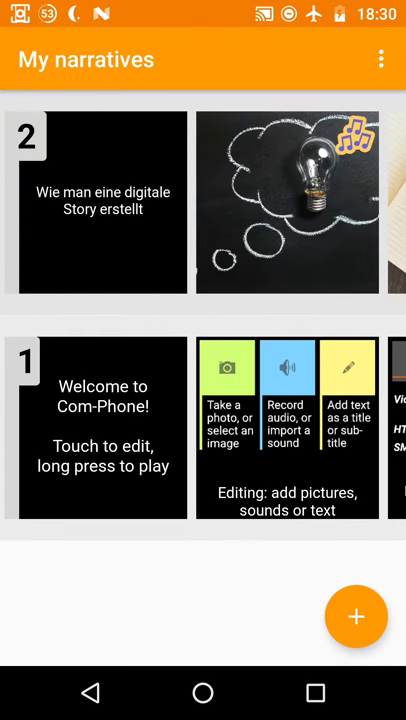
Play narrative 2 from the title frame, then pause playback.
scroll("left", 3)
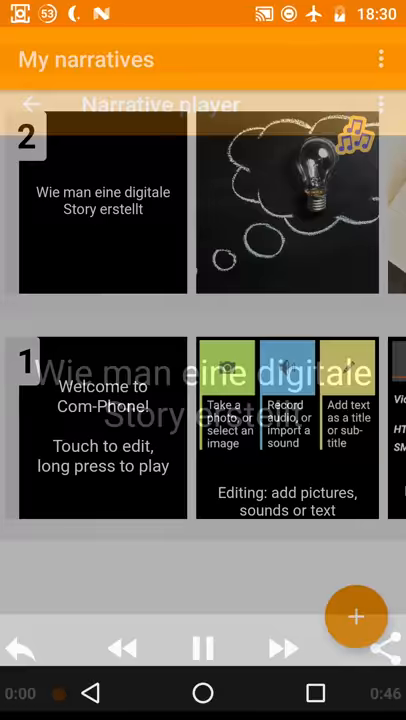
left_click(356, 615)
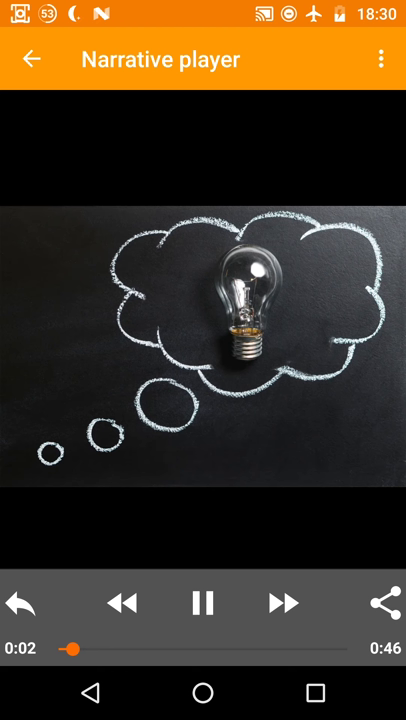
left_click(380, 58)
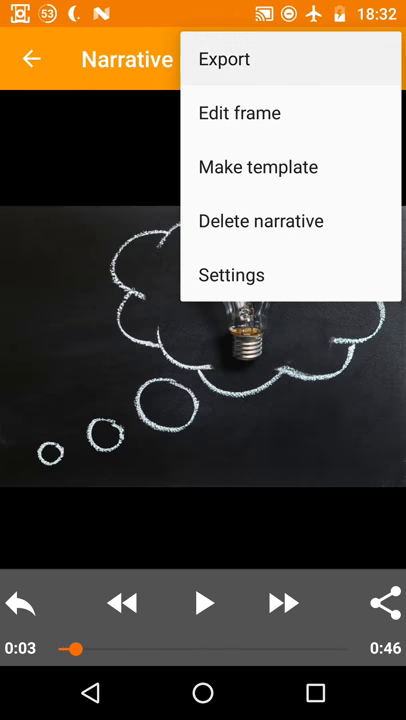
Export the narrative as HTML and share it to the email app.
left_click(224, 59)
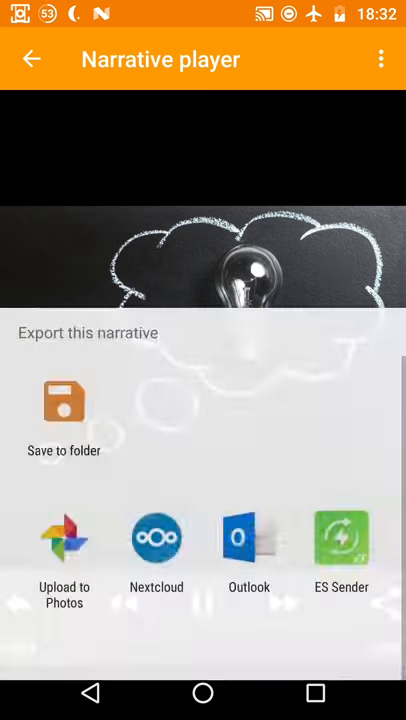
left_click(248, 540)
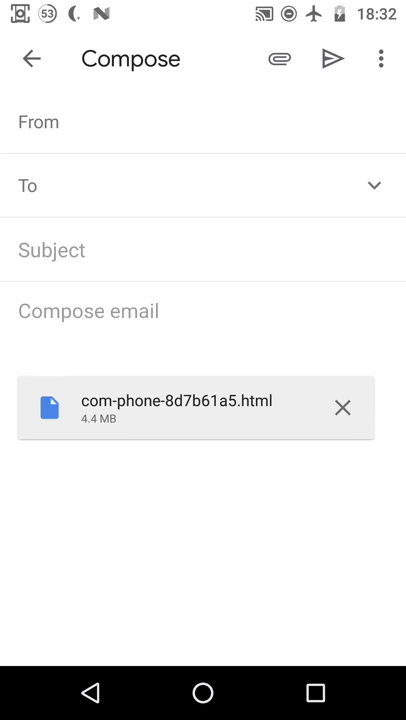
left_click(334, 58)
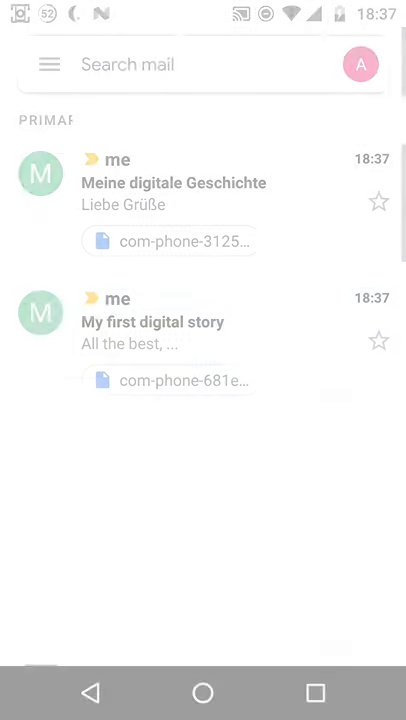